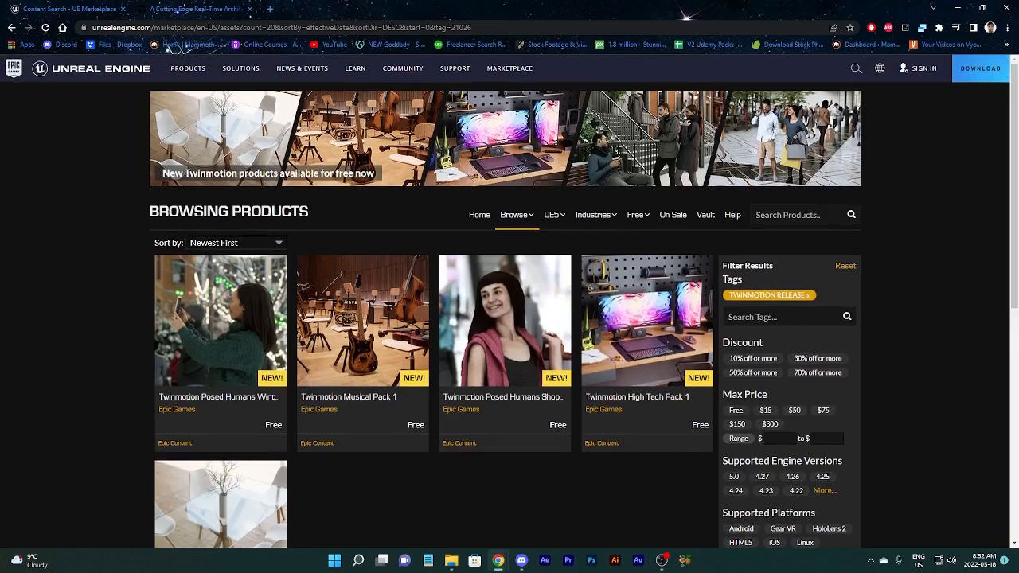
Scroll the free Twinmotion packs listing before bringing up the Twinmotion homepage
{"action": "scroll", "scroll_direction": "down", "scroll_amount": 3}
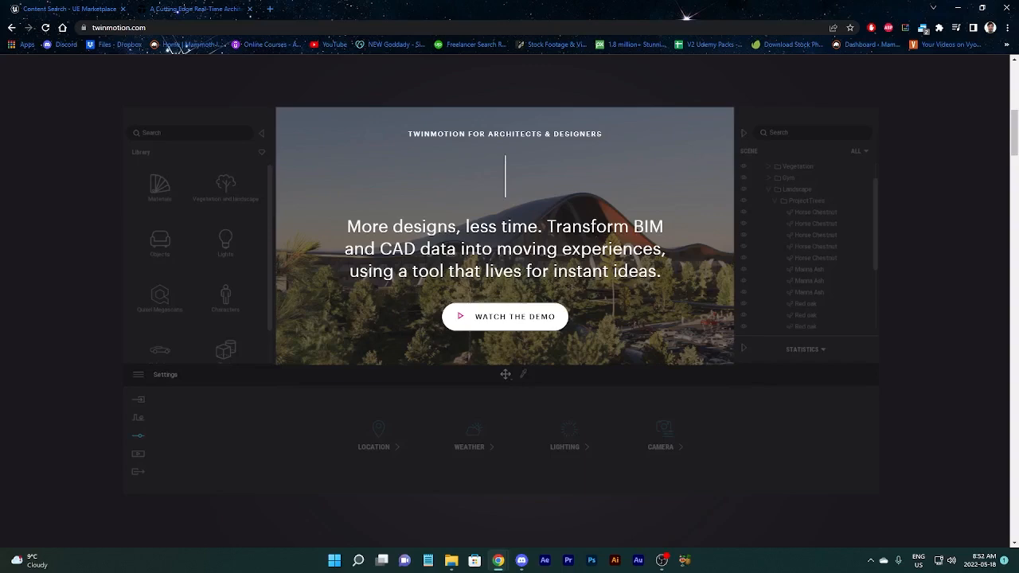
Scroll past the CAD/BIM sync feature and advance to drag-and-drop assets
{"action": "scroll", "scroll_direction": "down", "scroll_amount": 3}
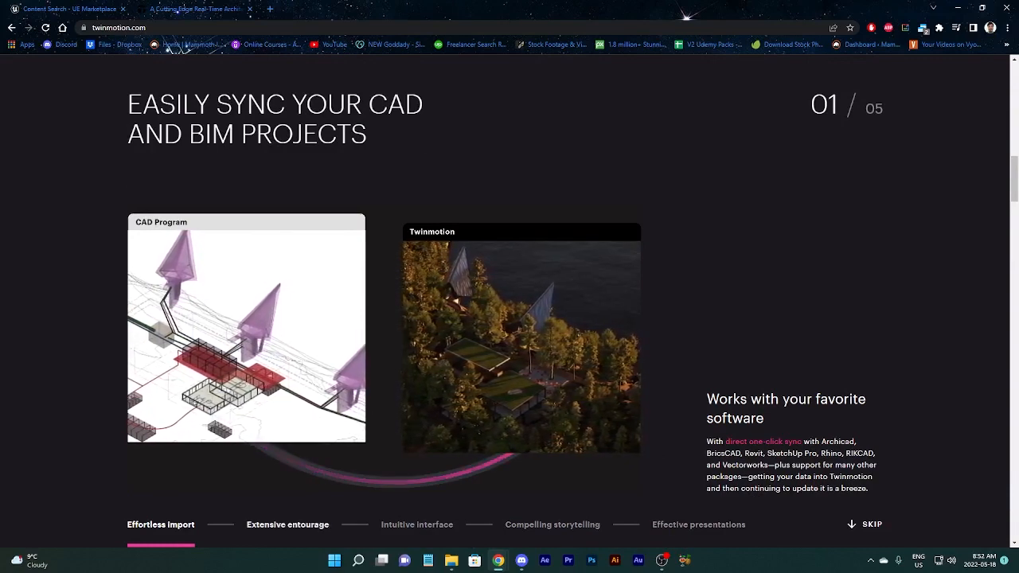
{"action": "left_click", "coordinate": [287, 526]}
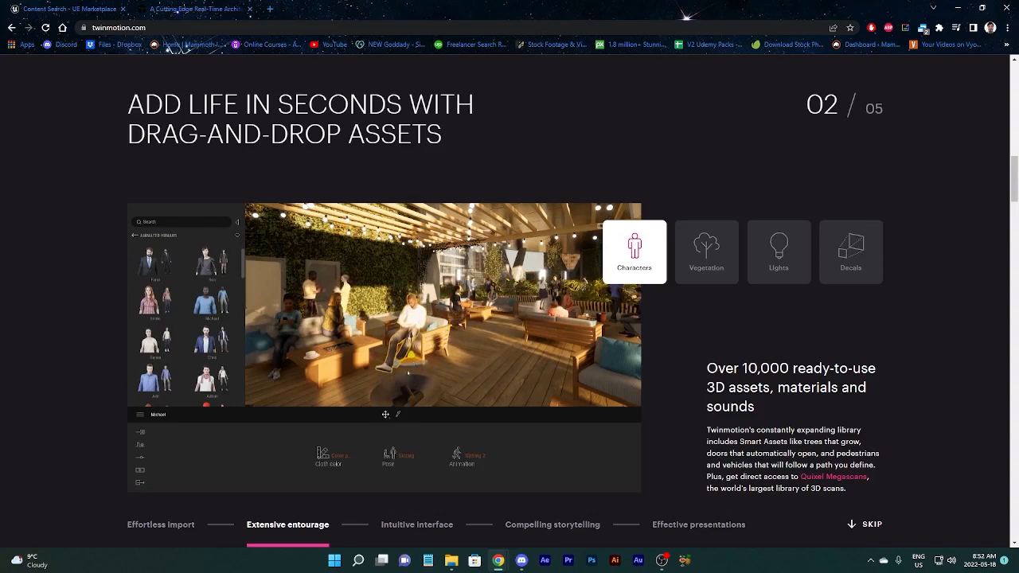
View the Characters, Vegetation, Lights and Decals asset examples, then advance to Intuitive interface
{"action": "left_click", "coordinate": [328, 455]}
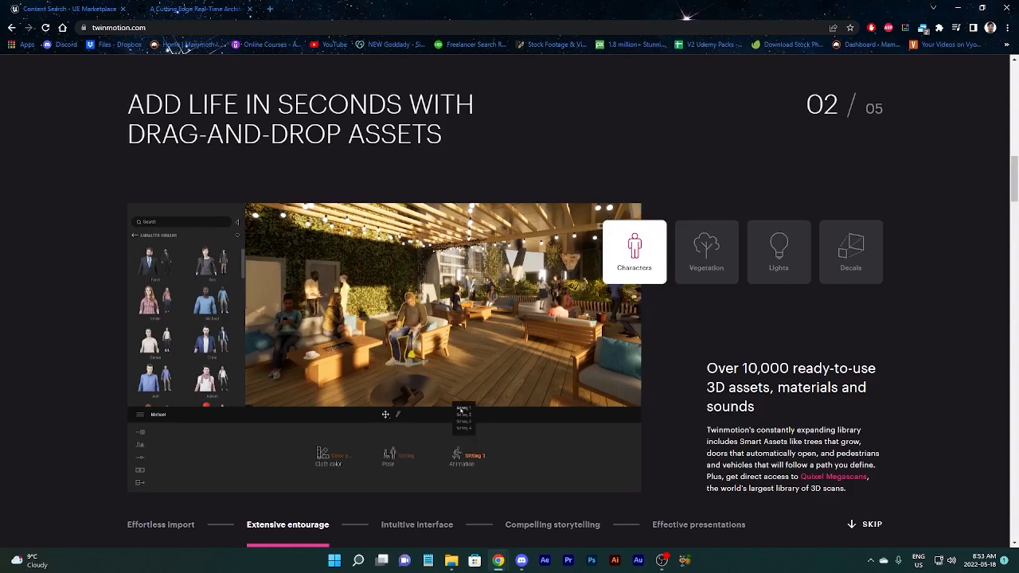
{"action": "left_click", "coordinate": [705, 252]}
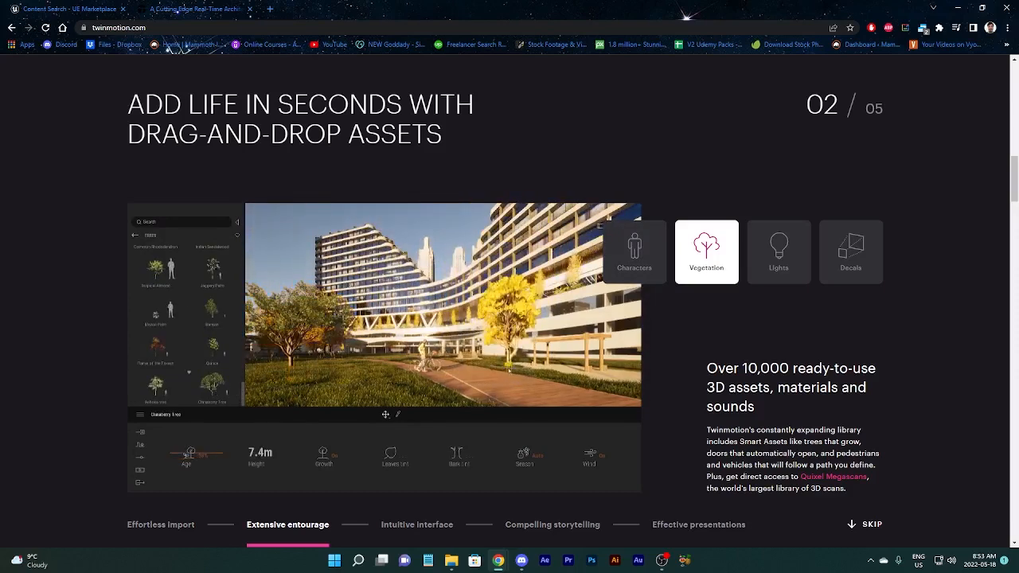
{"action": "left_click", "coordinate": [777, 252]}
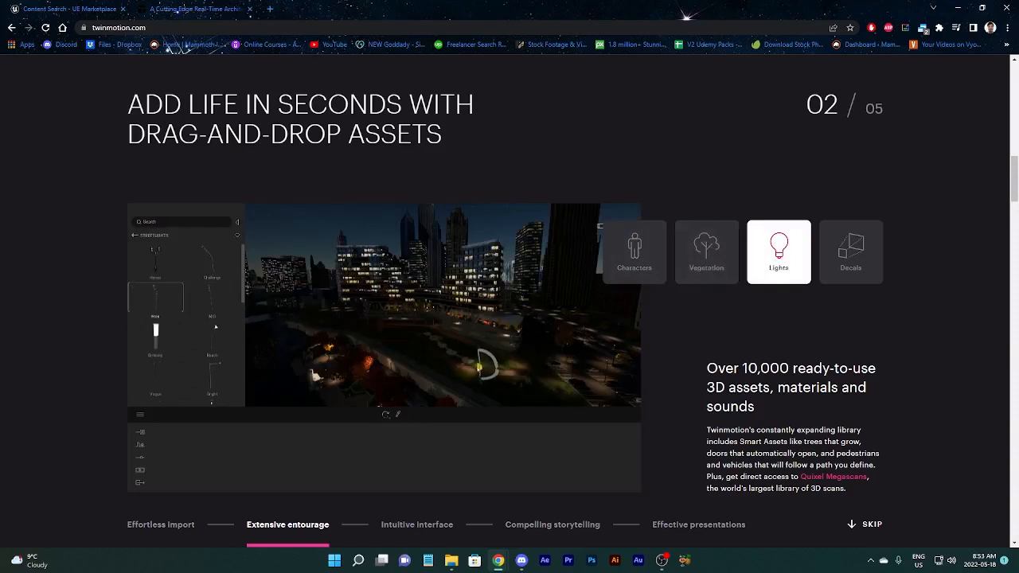
{"action": "left_click", "coordinate": [851, 252]}
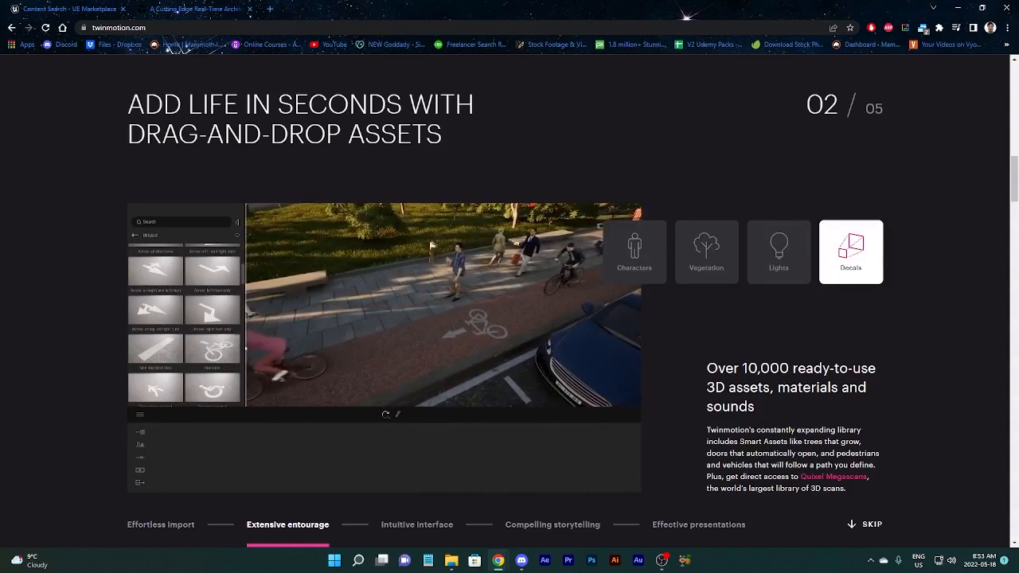
{"action": "left_click", "coordinate": [417, 525]}
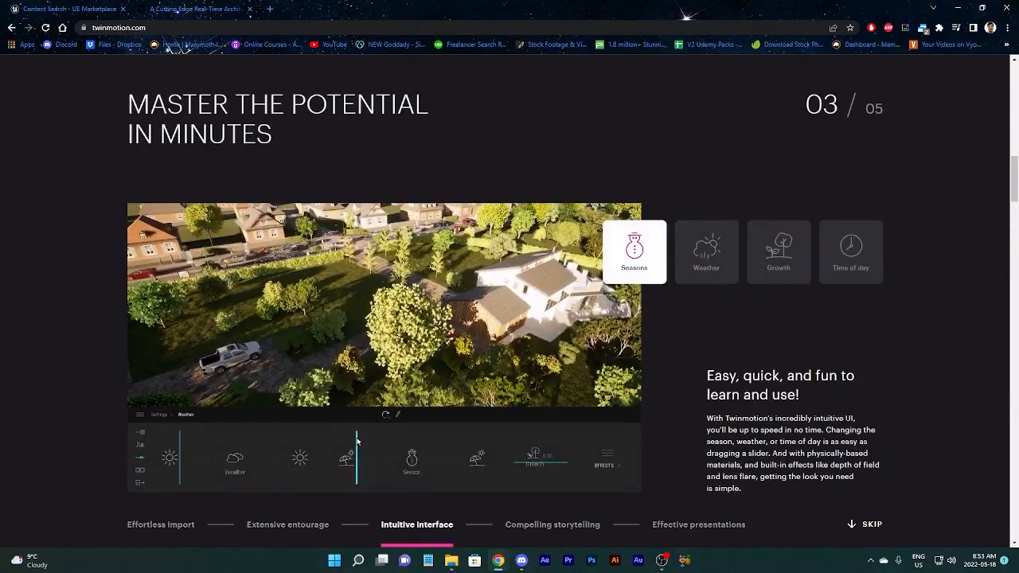
Slide the demo scene's season toward autumn and winter, then view the Weather and Growth examples
{"action": "left_click_drag", "start_coordinate": [357, 459], "coordinate": [379, 459]}
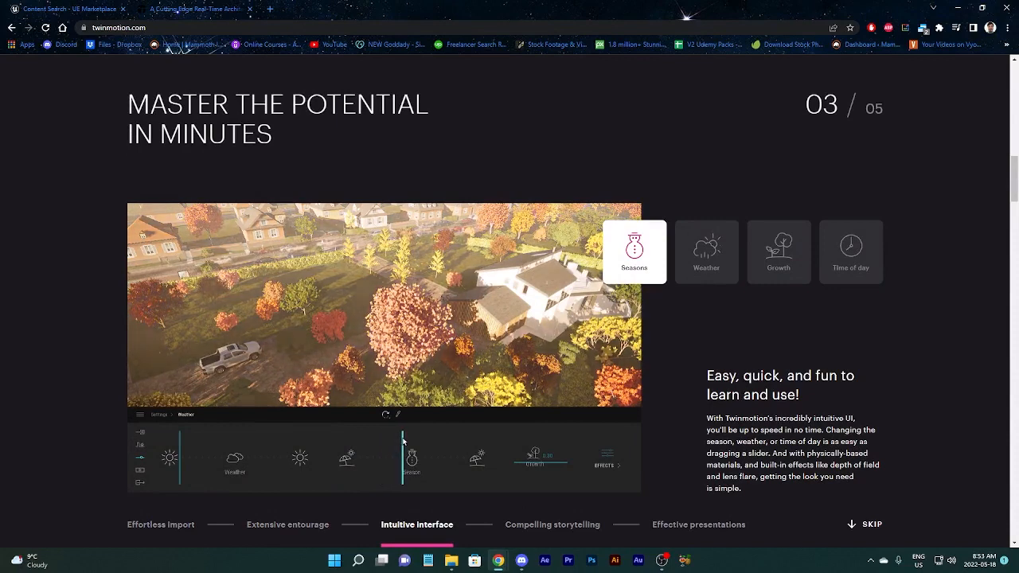
{"action": "left_click_drag", "start_coordinate": [403, 439], "coordinate": [413, 440]}
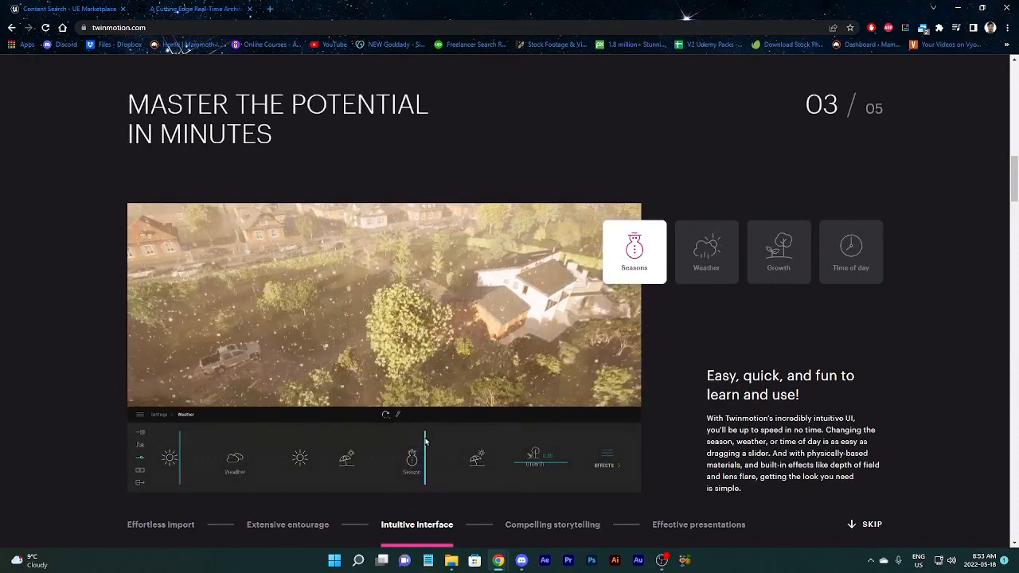
{"action": "left_click", "coordinate": [707, 252]}
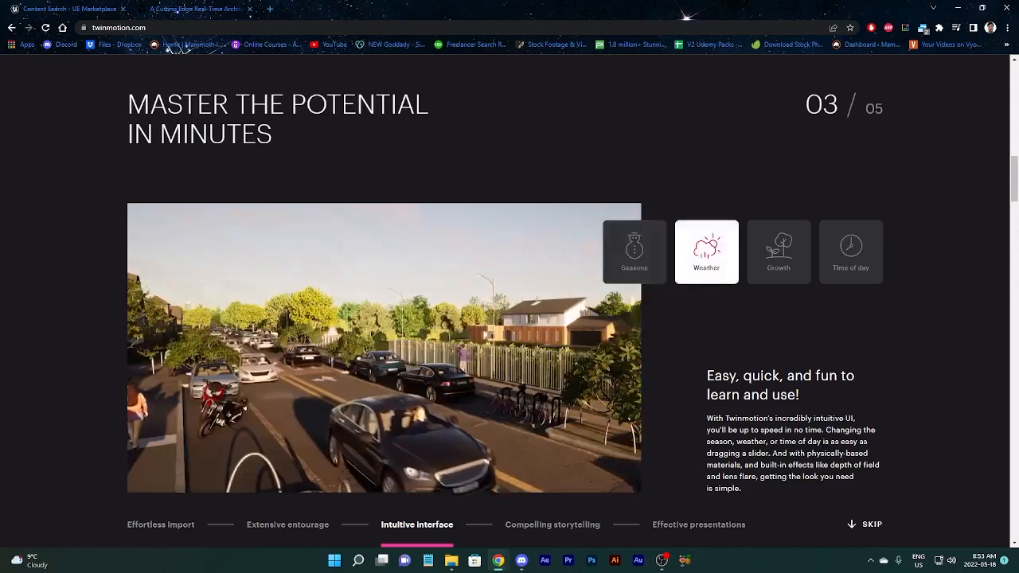
{"action": "left_click", "coordinate": [779, 252]}
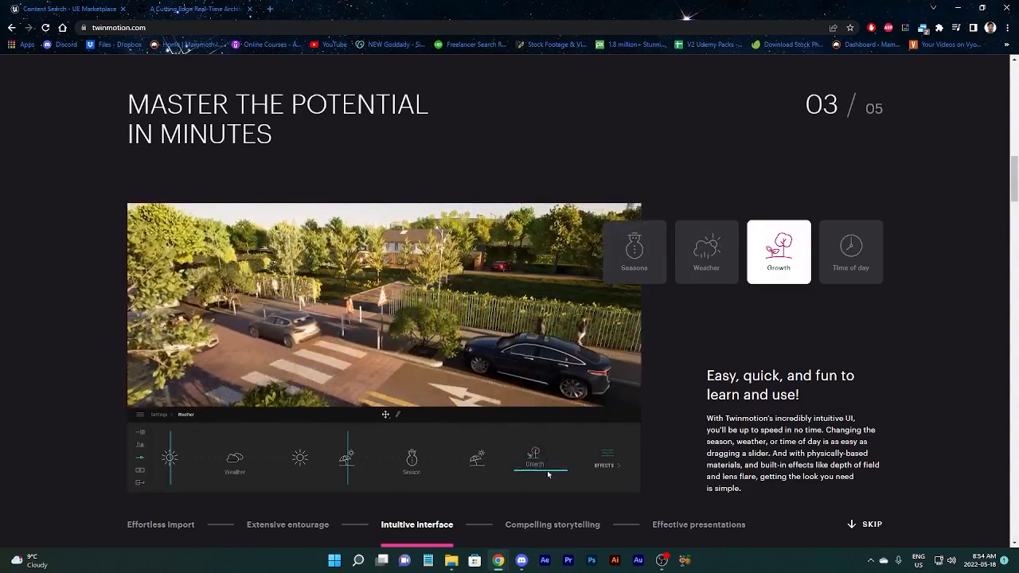
View the Time of day example, shift the scene's time, then advance to Compelling storytelling
{"action": "left_click", "coordinate": [851, 252]}
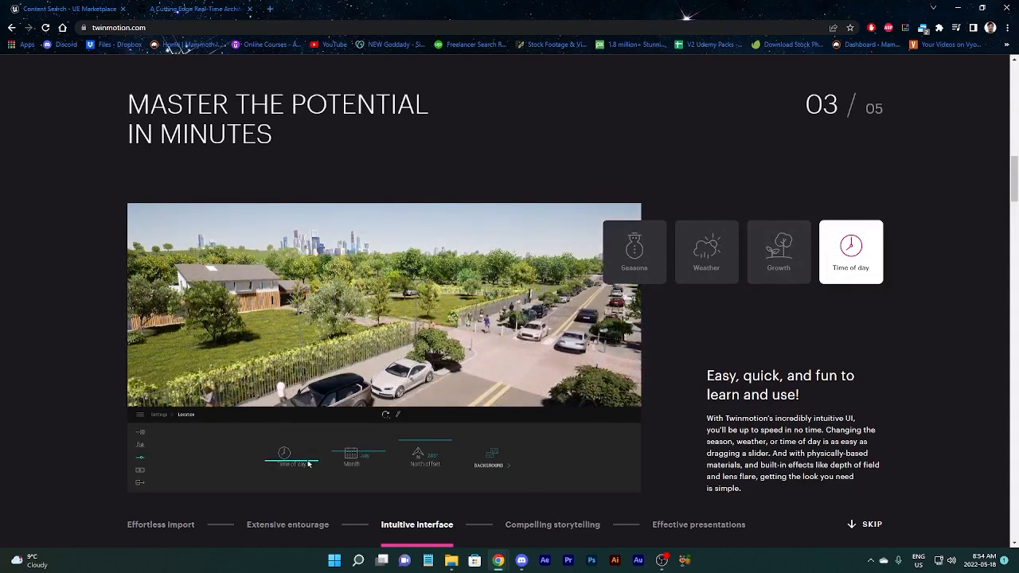
{"action": "left_click_drag", "start_coordinate": [309, 465], "coordinate": [289, 465]}
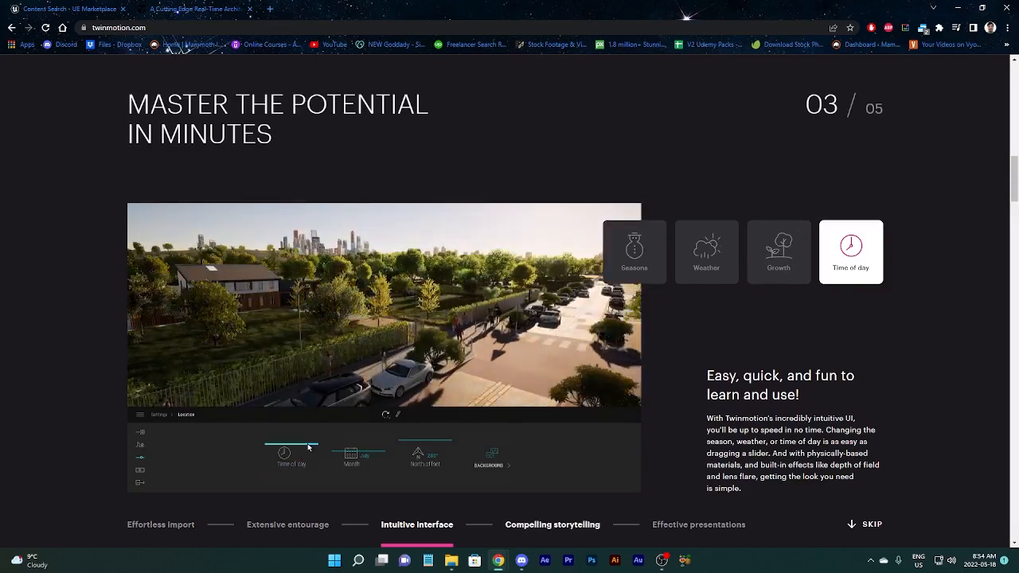
{"action": "left_click", "coordinate": [553, 525]}
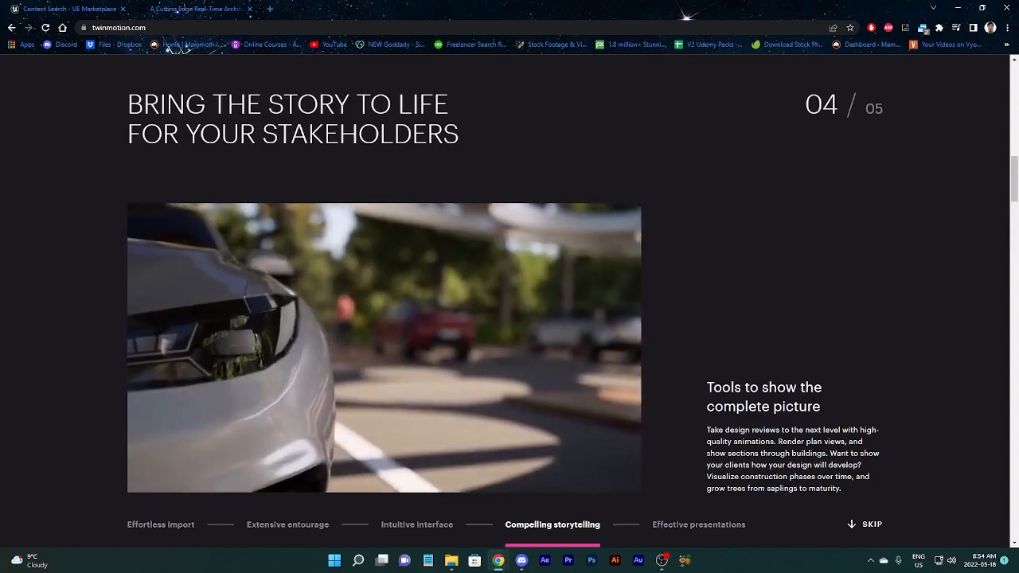
Advance to project sharing and view the High quality render, VR, Panorama and 360 video examples
{"action": "left_click", "coordinate": [698, 526]}
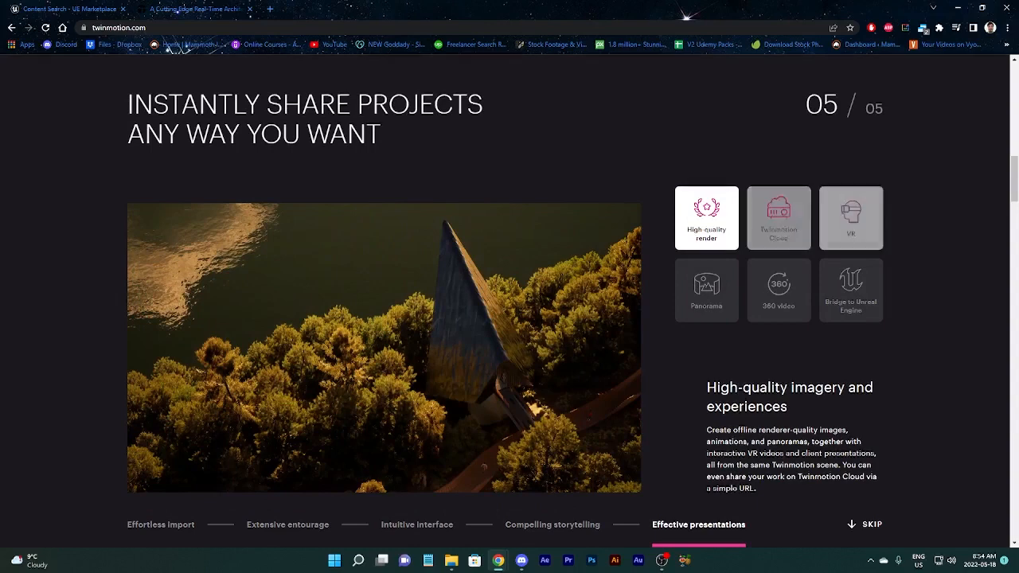
{"action": "left_click", "coordinate": [851, 217]}
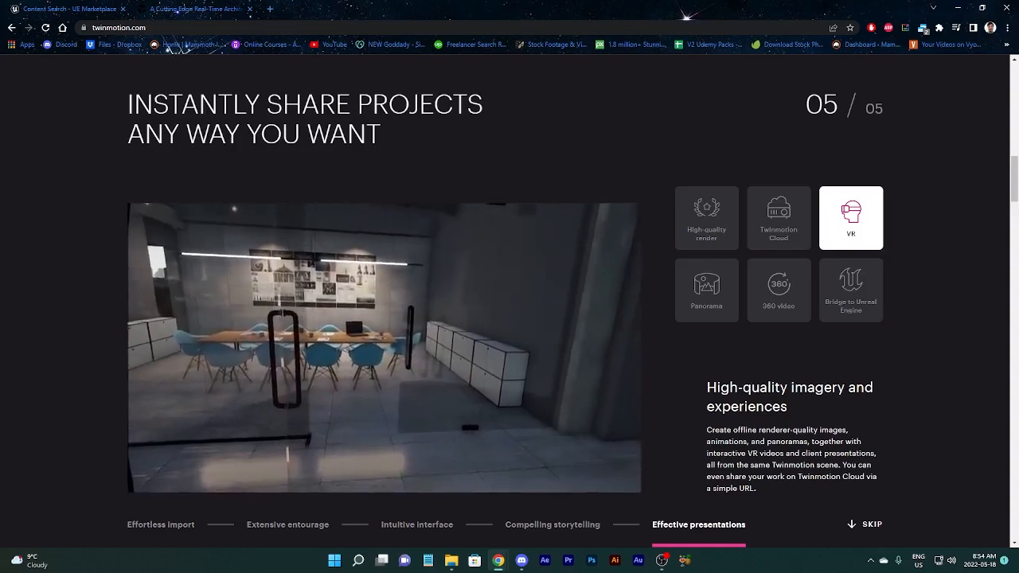
{"action": "left_click", "coordinate": [707, 289]}
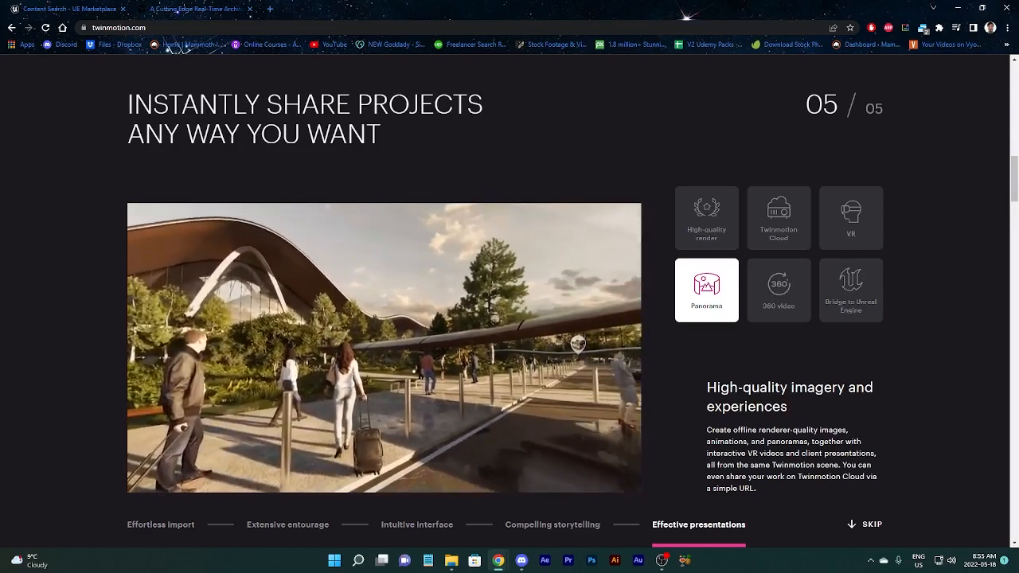
{"action": "left_click", "coordinate": [777, 290]}
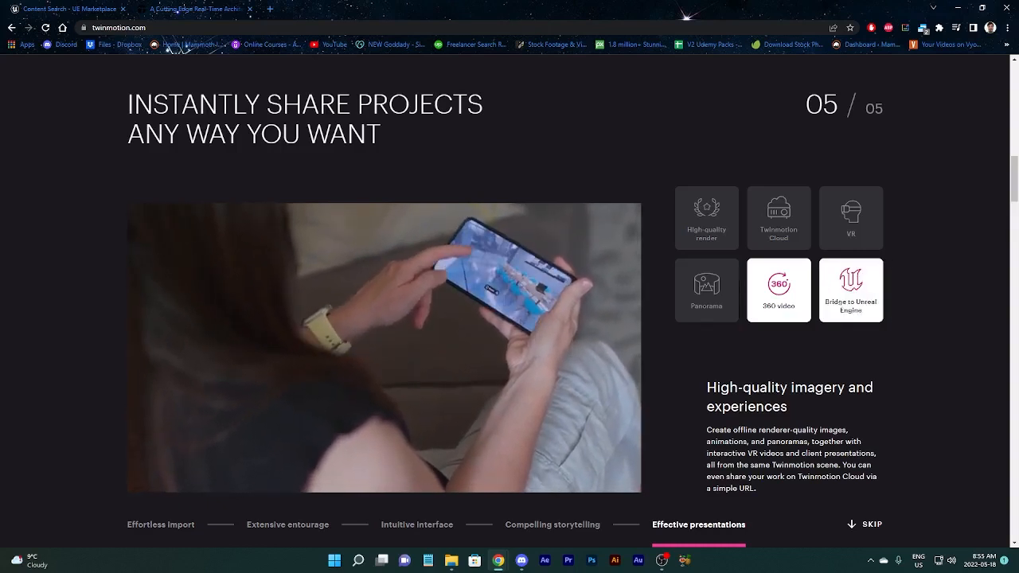
{"action": "left_click", "coordinate": [851, 289]}
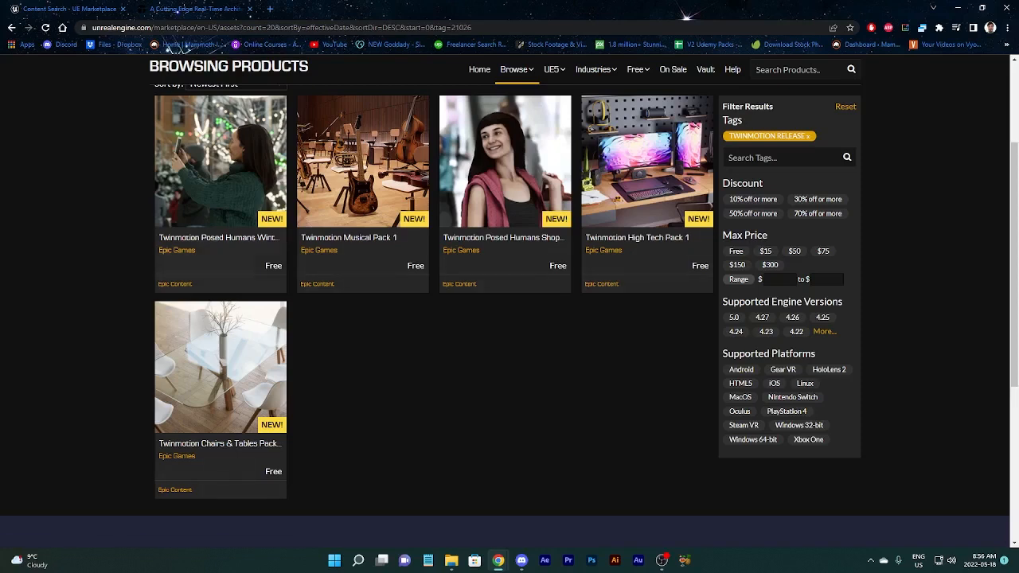
{"action": "left_click", "coordinate": [220, 163]}
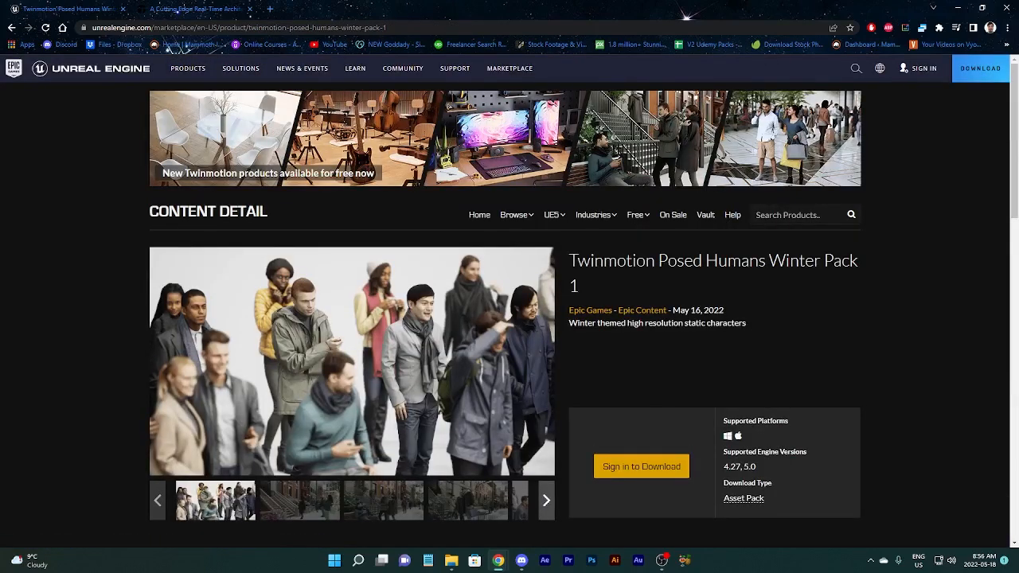
{"action": "scroll", "scroll_direction": "down", "scroll_amount": 3}
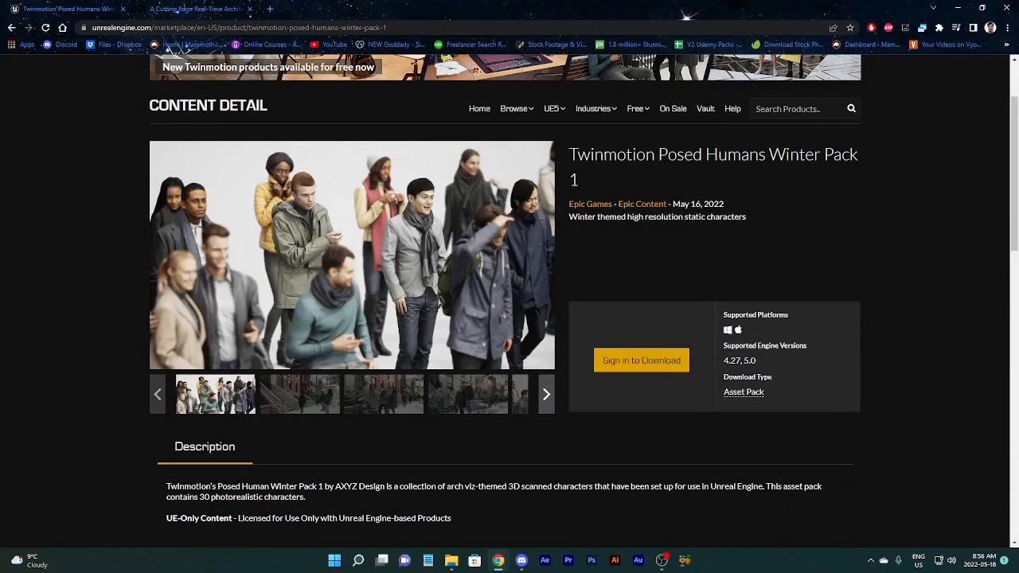
{"action": "scroll", "scroll_direction": "down", "scroll_amount": 3}
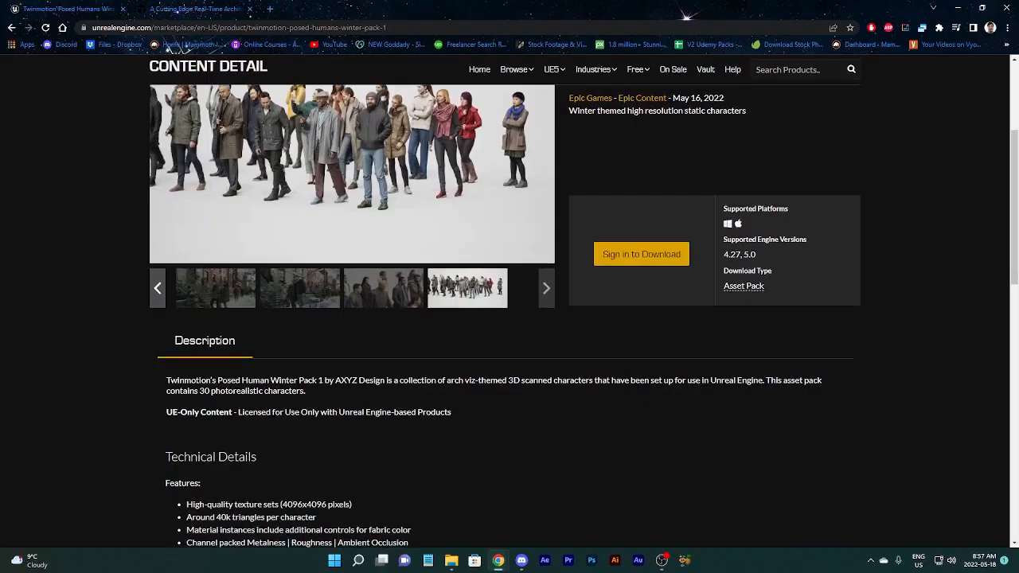
{"action": "scroll", "scroll_direction": "down", "scroll_amount": 3}
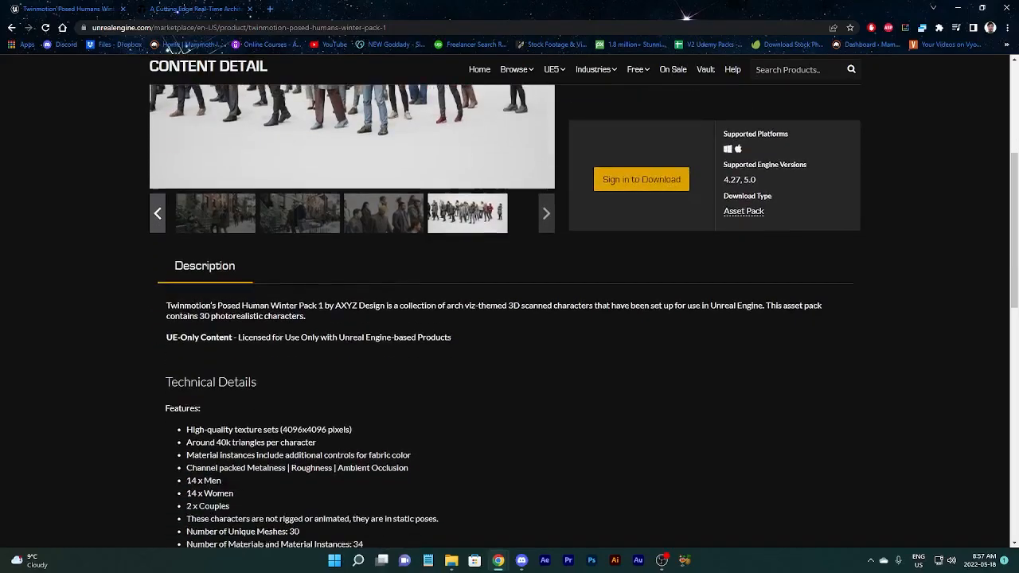
{"action": "scroll", "scroll_direction": "down", "scroll_amount": 3}
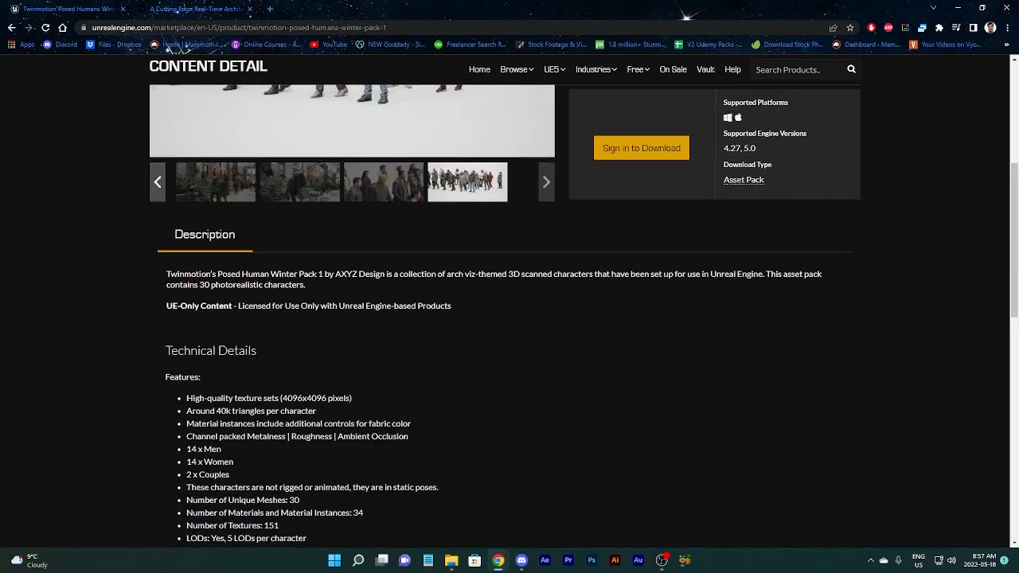
{"action": "scroll", "scroll_direction": "down", "scroll_amount": 3}
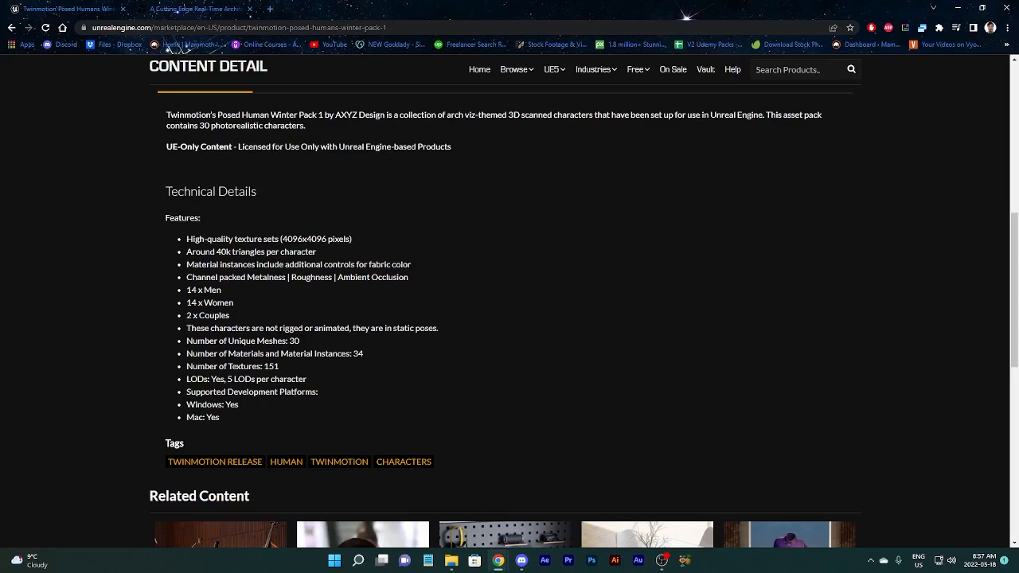
{"action": "scroll", "scroll_direction": "up", "scroll_amount": 3}
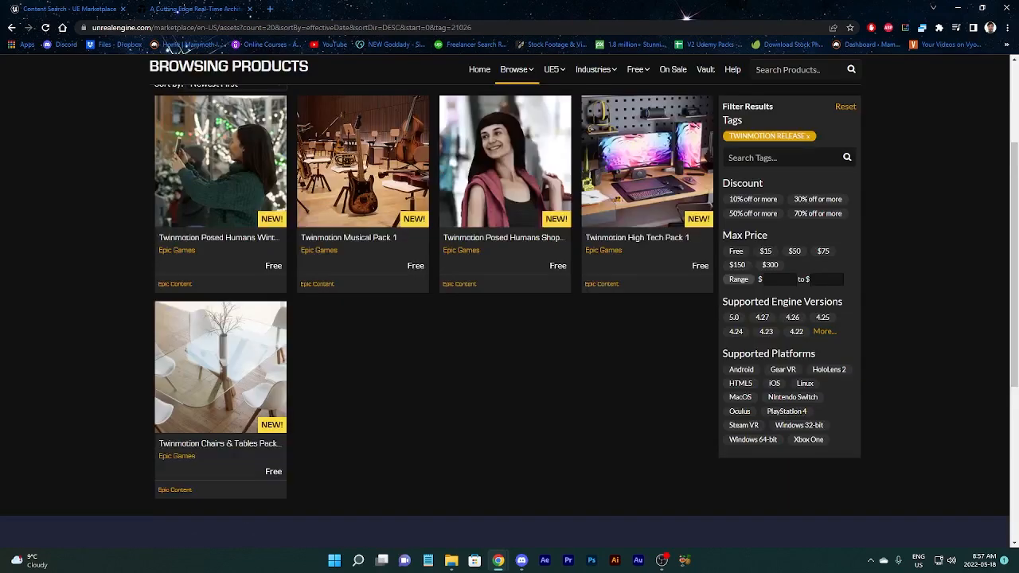
{"action": "mouse_move", "coordinate": [505, 160]}
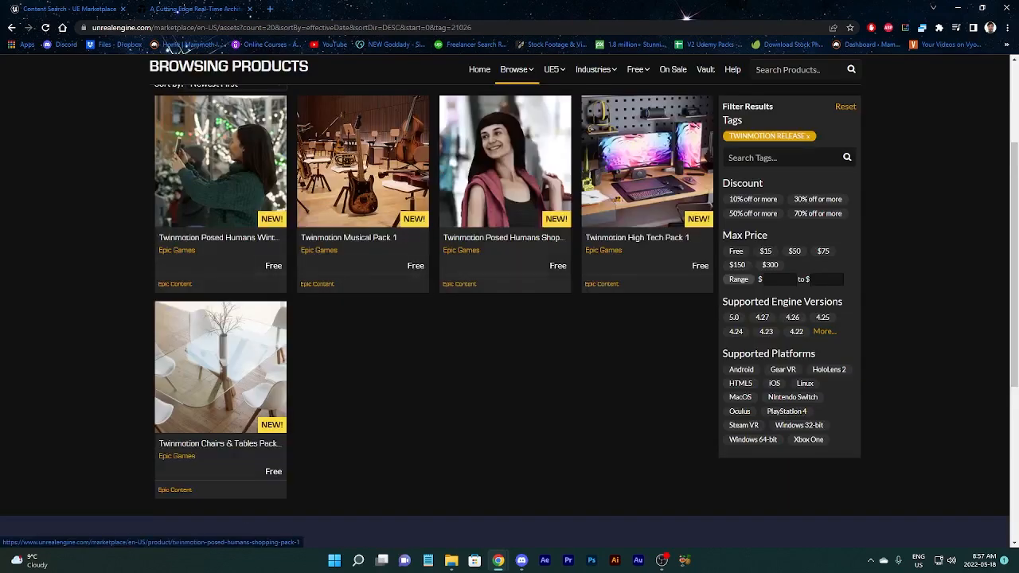
{"action": "mouse_move", "coordinate": [505, 162]}
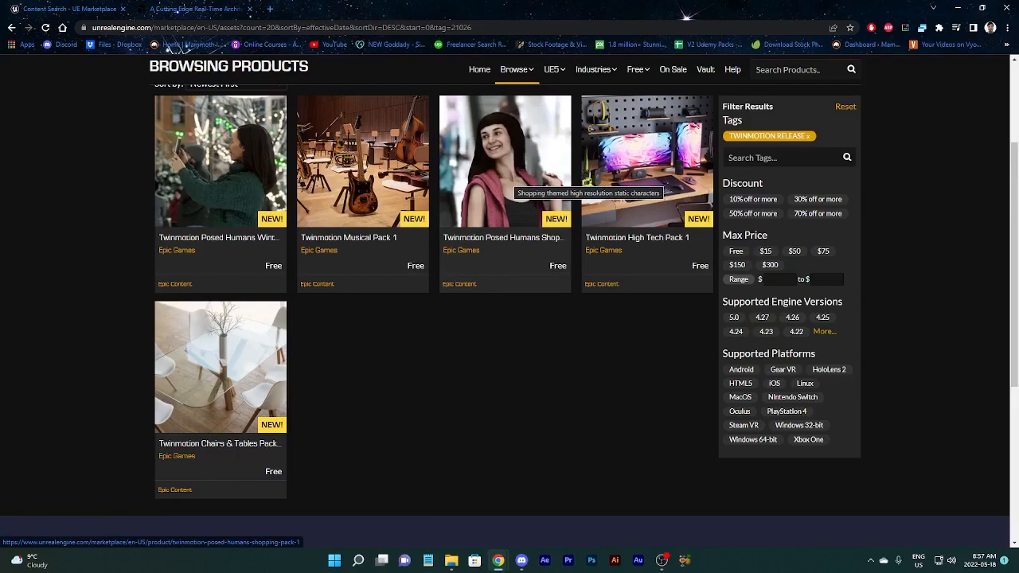
{"action": "left_click", "coordinate": [504, 161]}
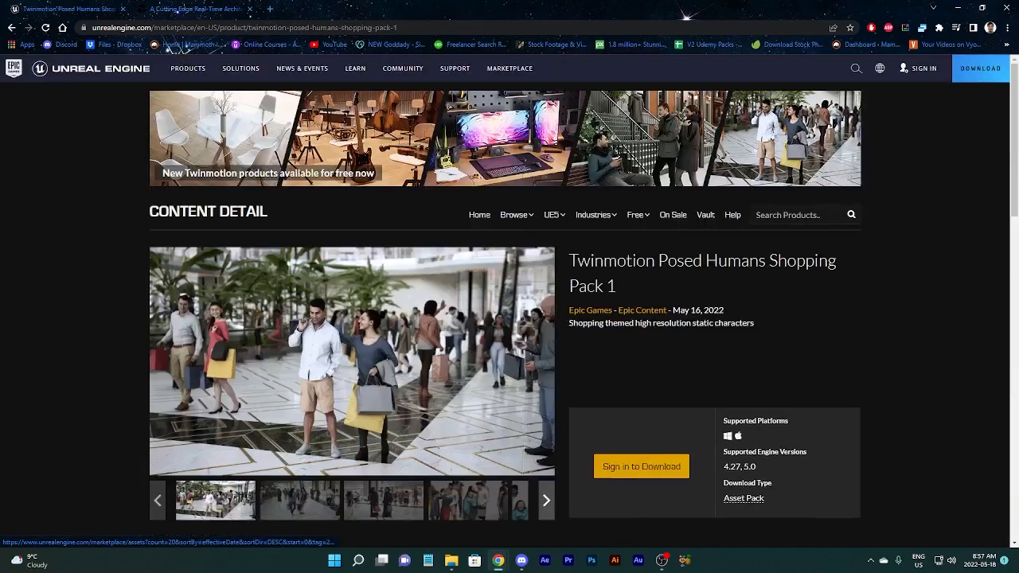
{"action": "scroll", "scroll_direction": "down", "scroll_amount": 3}
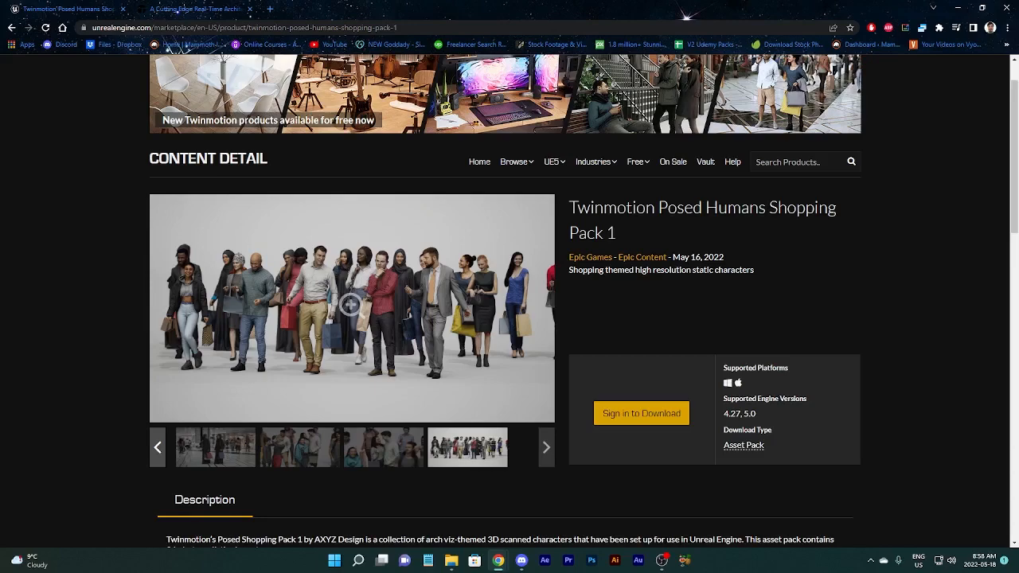
{"action": "scroll", "scroll_direction": "down", "scroll_amount": 3}
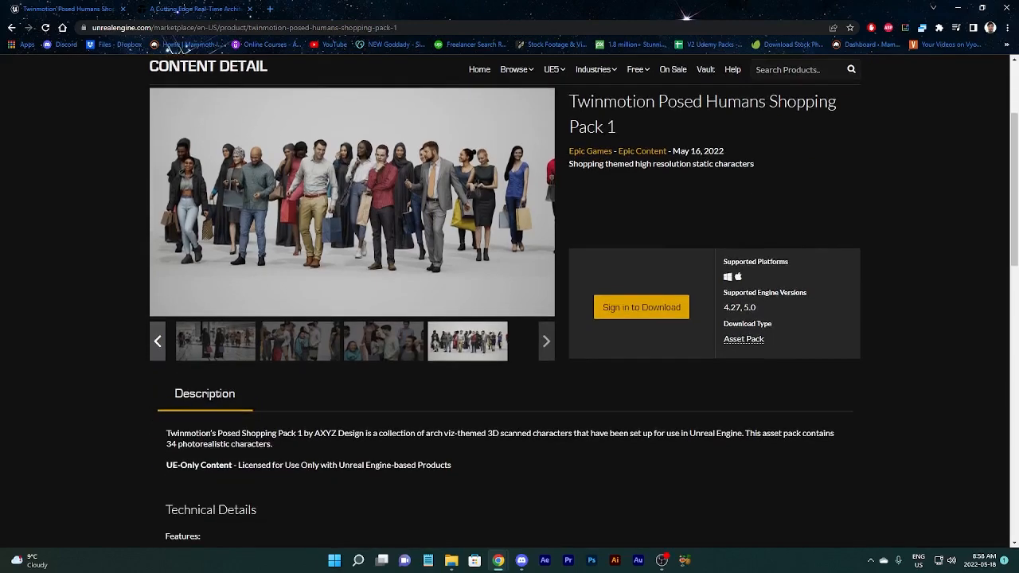
{"action": "scroll", "scroll_direction": "down", "scroll_amount": 3}
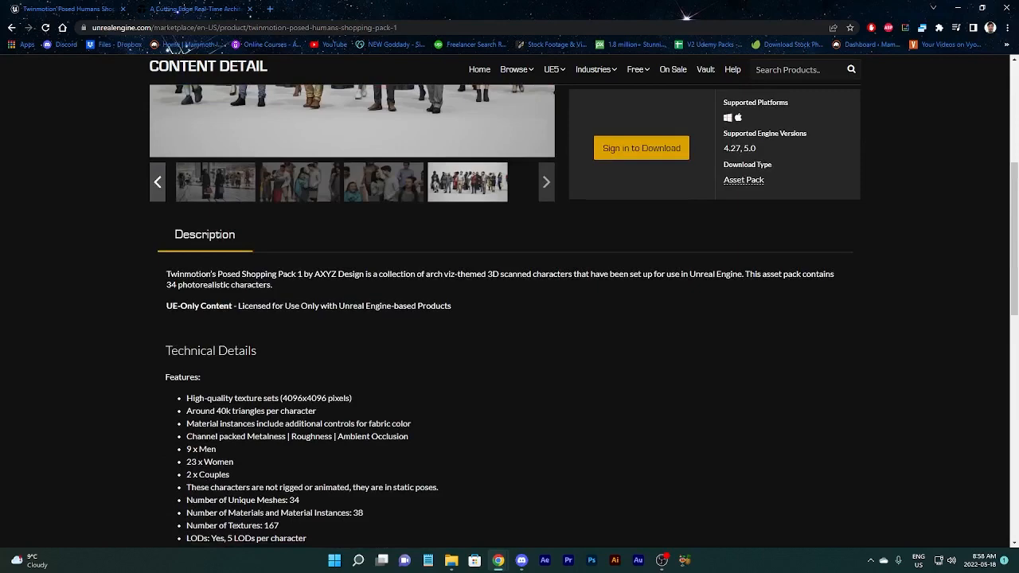
{"action": "scroll", "scroll_direction": "down", "scroll_amount": 3}
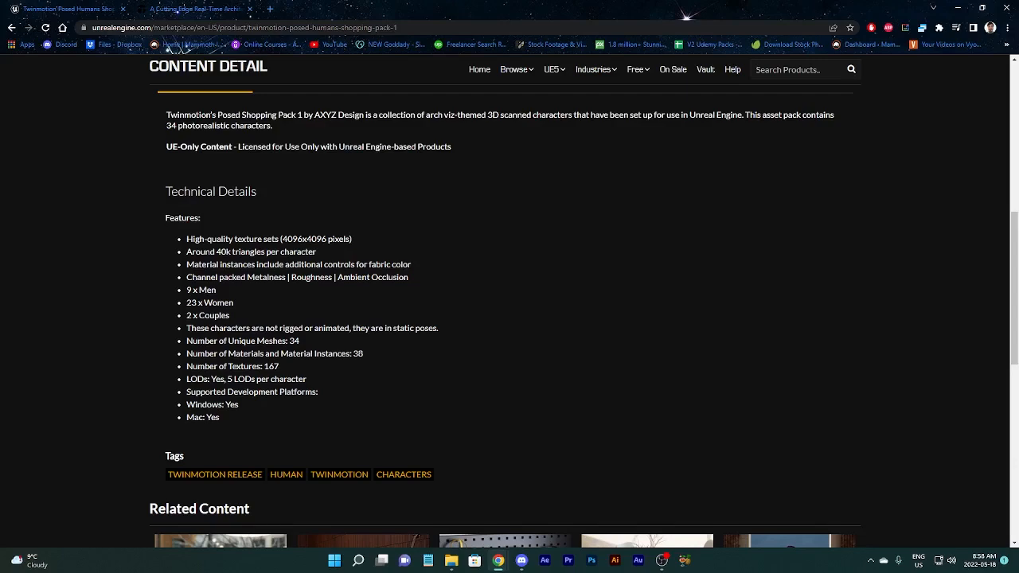
{"action": "scroll", "scroll_direction": "up", "scroll_amount": 3}
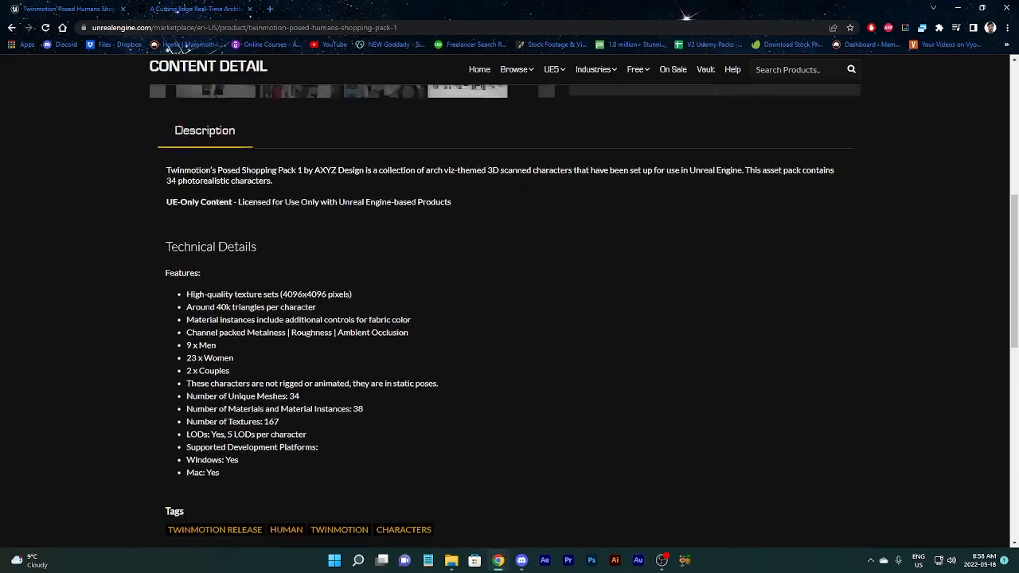
{"action": "left_click", "coordinate": [214, 529]}
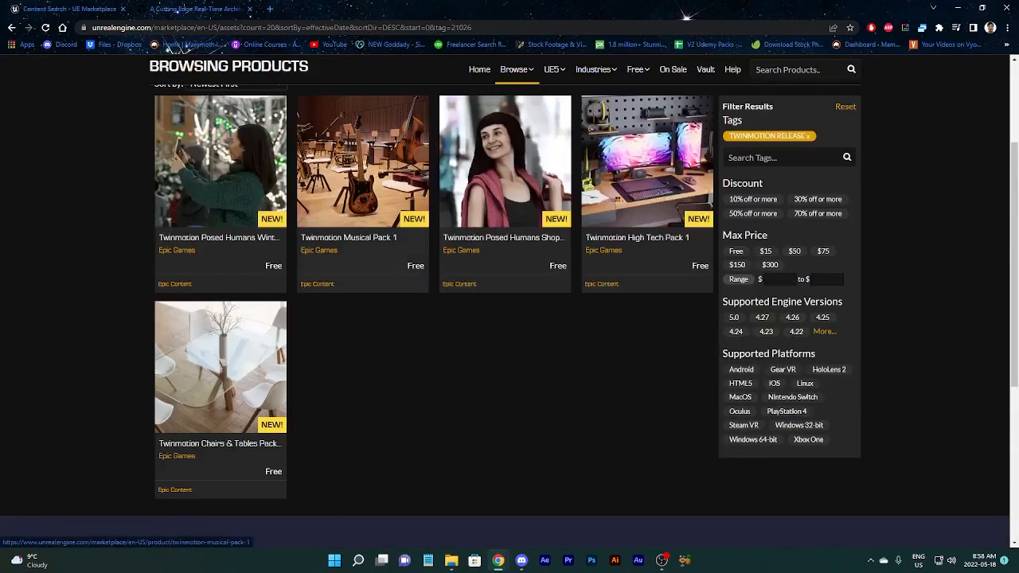
Bring up Twinmotion Musical Pack 1 and step through its preview images
{"action": "left_click", "coordinate": [361, 161]}
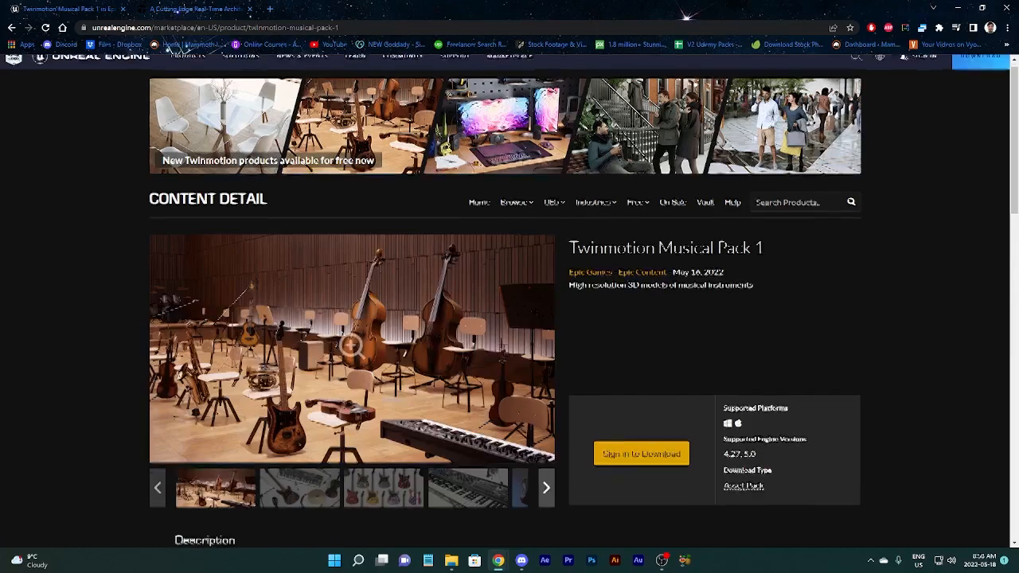
{"action": "left_click", "coordinate": [594, 162]}
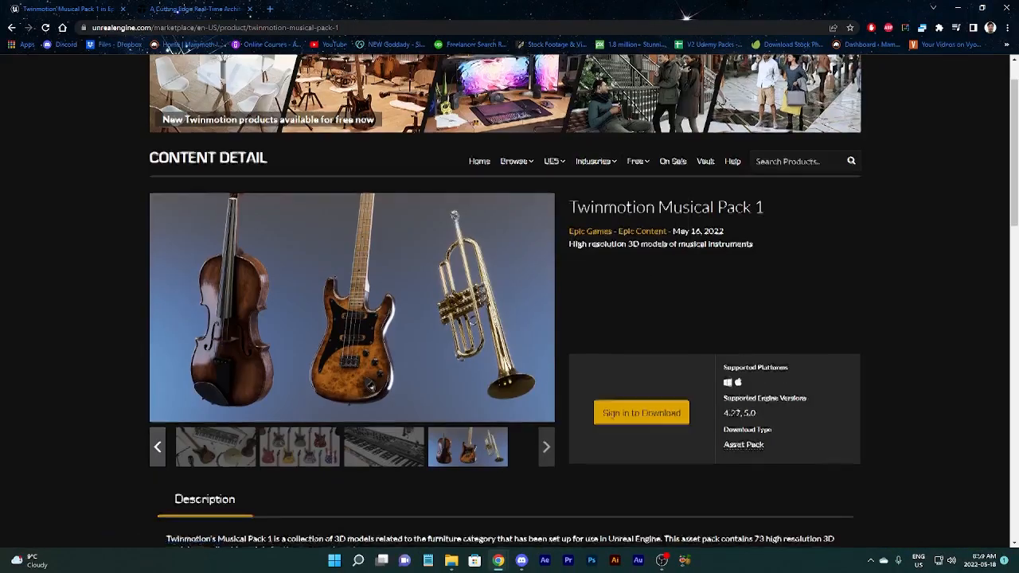
Read the pack's description and Technical Details, then return to the top of the page
{"action": "scroll", "scroll_direction": "down", "scroll_amount": 3}
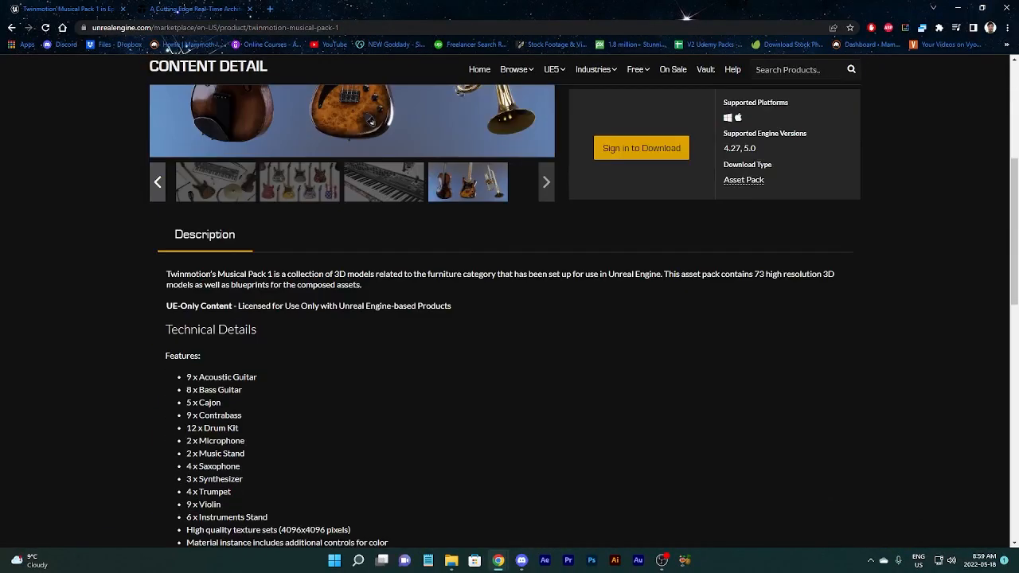
{"action": "scroll", "scroll_direction": "down", "scroll_amount": 3}
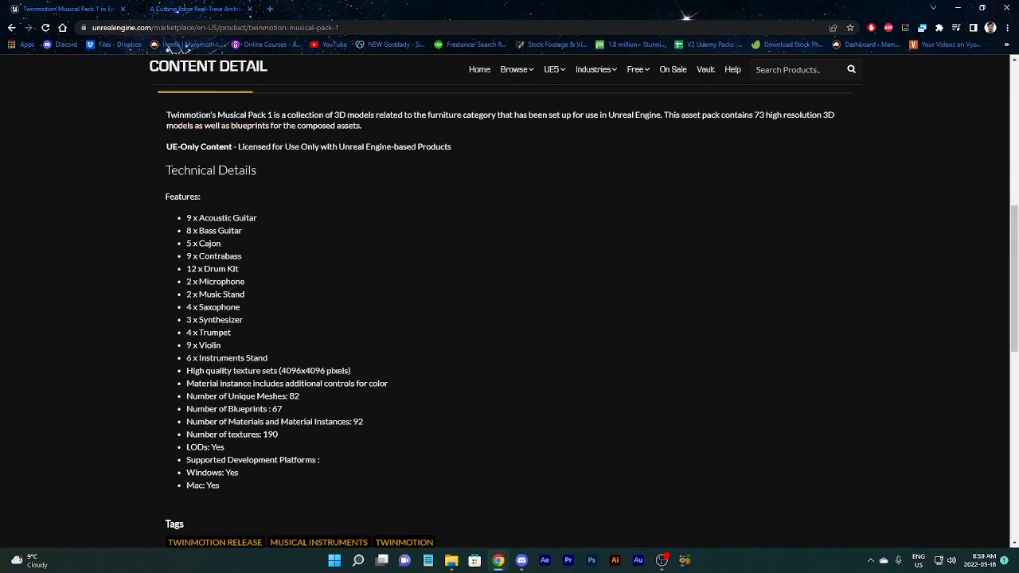
{"action": "scroll", "scroll_direction": "up", "scroll_amount": 3}
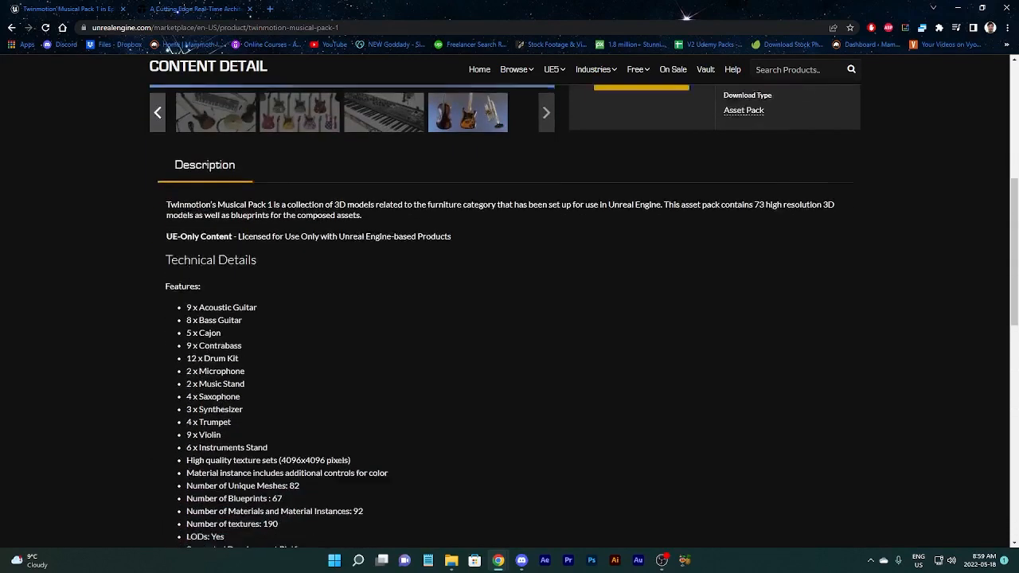
{"action": "scroll", "scroll_direction": "up", "scroll_amount": 3}
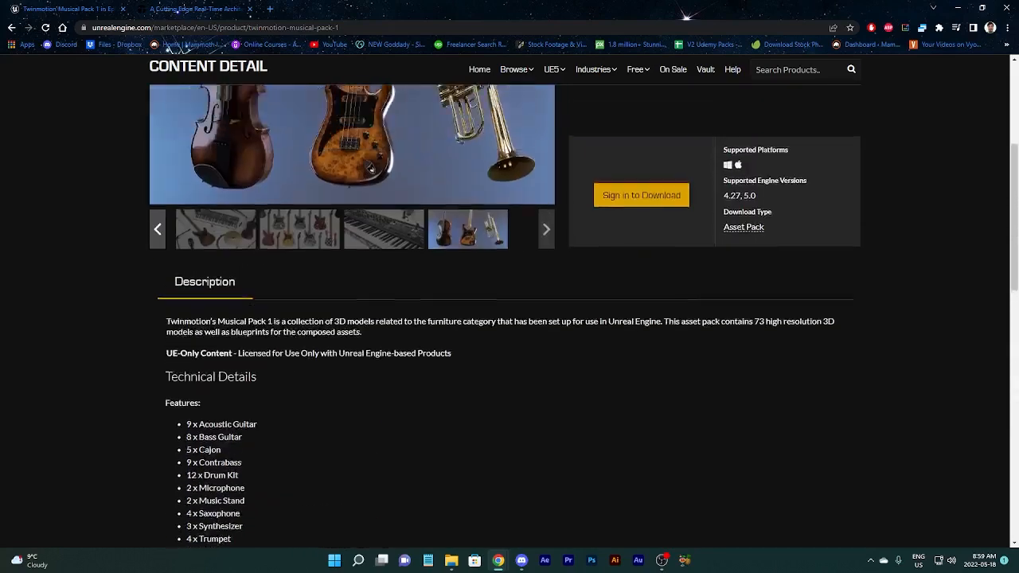
{"action": "scroll", "scroll_direction": "up", "scroll_amount": 3}
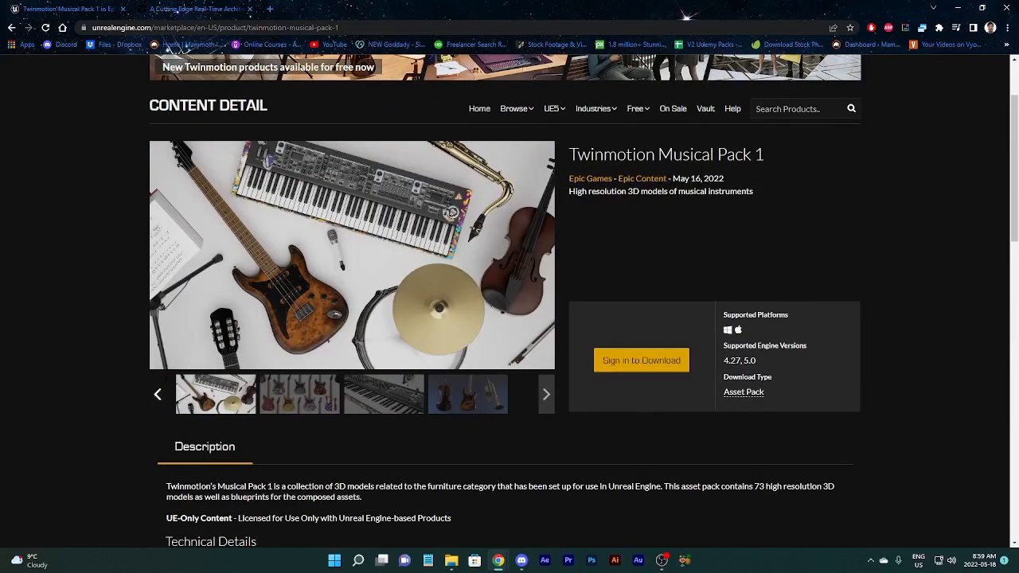
{"action": "left_click", "coordinate": [547, 395]}
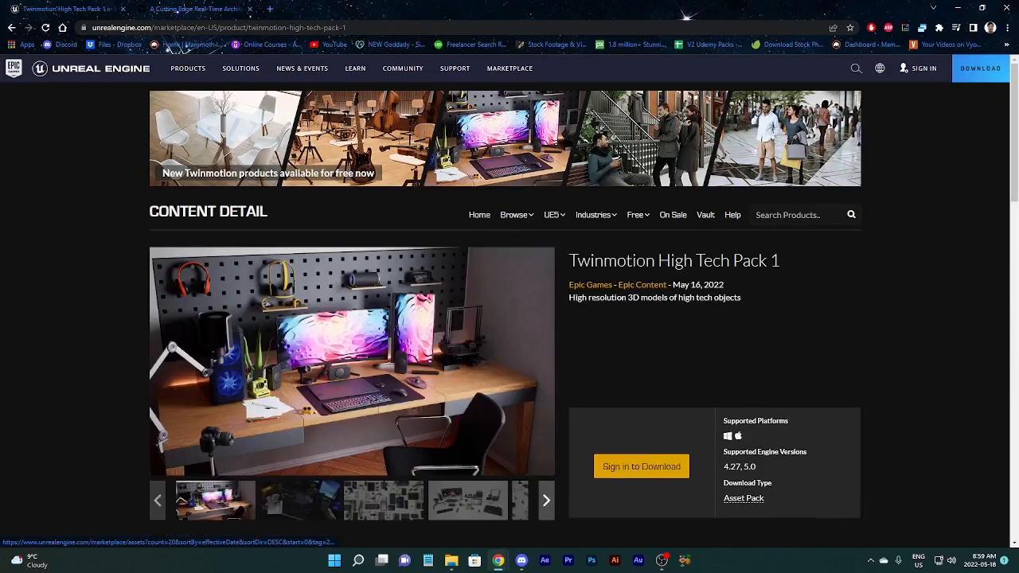
View Twinmotion High Tech Pack 1's product images enlarged in the lightbox
{"action": "scroll", "scroll_direction": "down", "scroll_amount": 3}
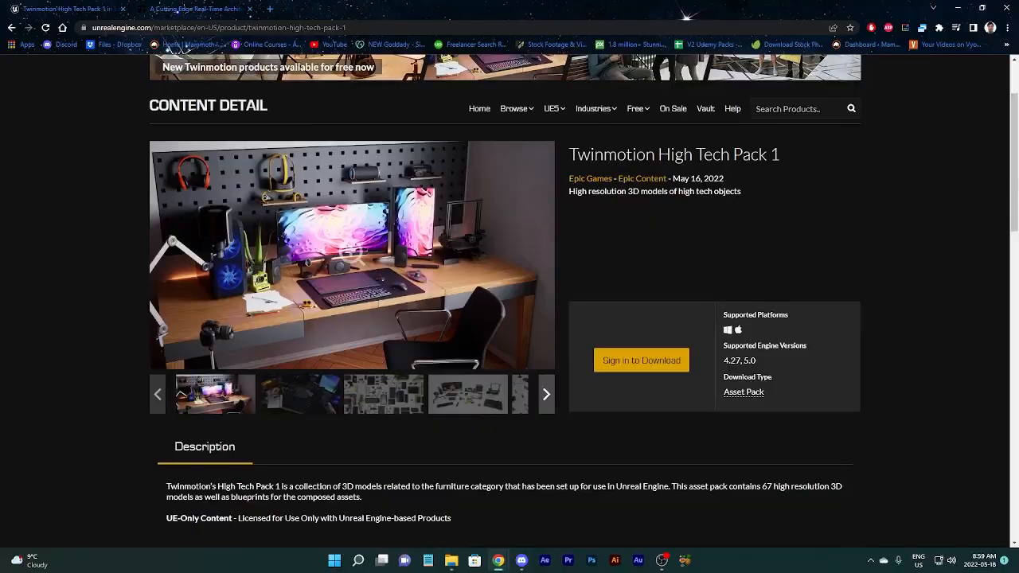
{"action": "left_click", "coordinate": [352, 255]}
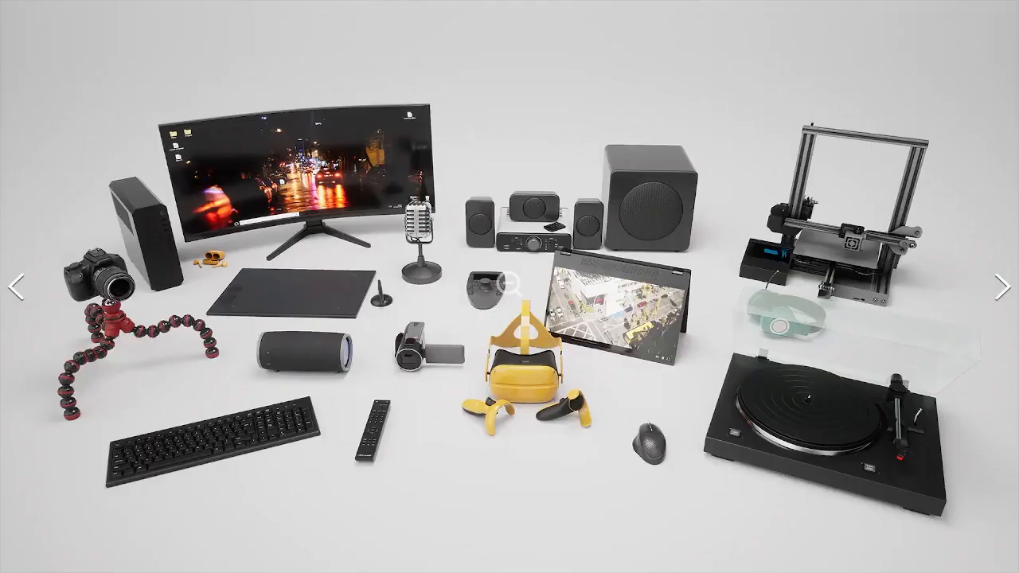
{"action": "left_click", "coordinate": [1000, 287]}
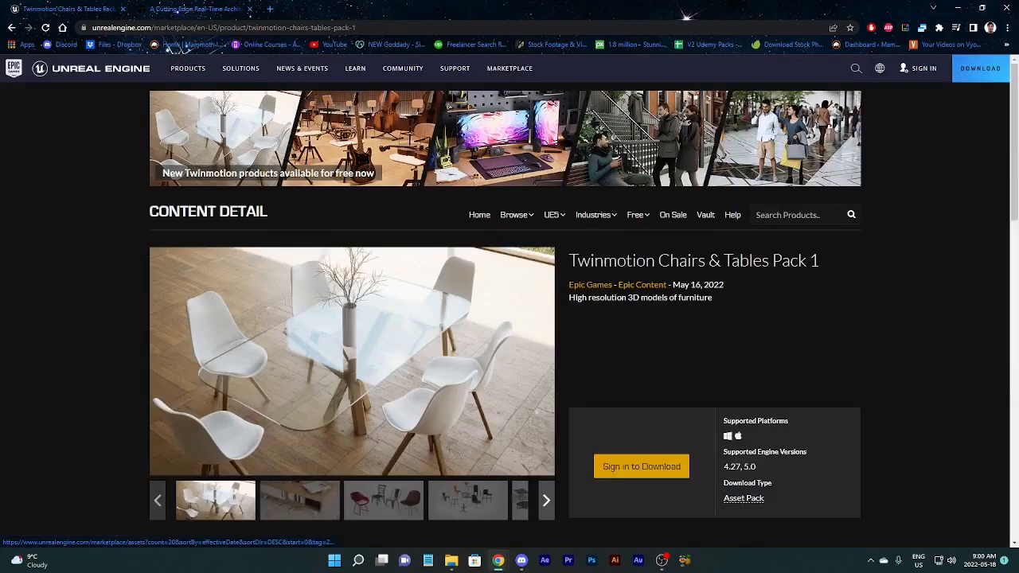
Read Chairs & Tables Pack 1's description and technical details, then return to the free Twinmotion packs list
{"action": "scroll", "scroll_direction": "down", "scroll_amount": 3}
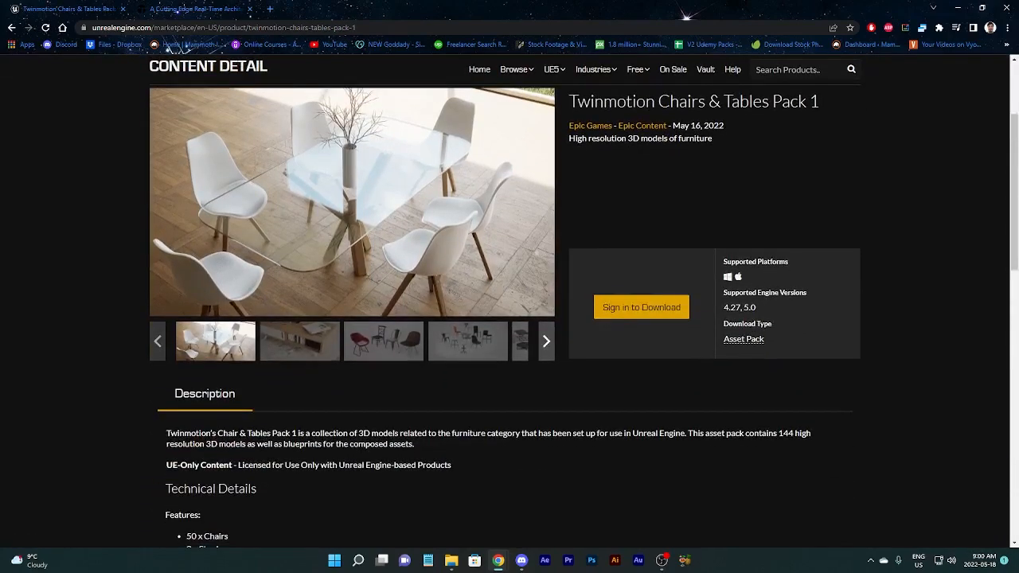
{"action": "scroll", "scroll_direction": "down", "scroll_amount": 3}
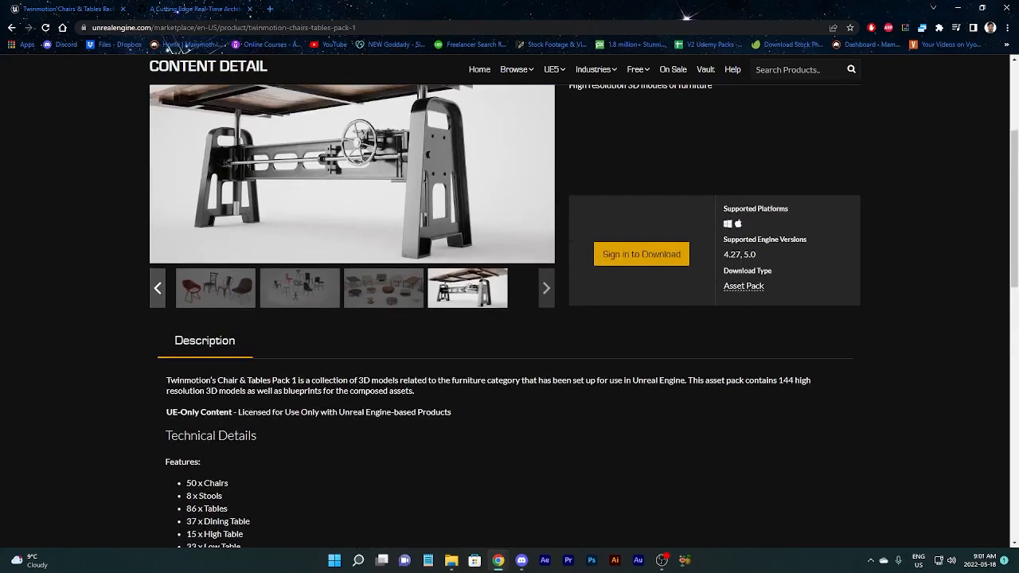
{"action": "scroll", "scroll_direction": "up", "scroll_amount": 3}
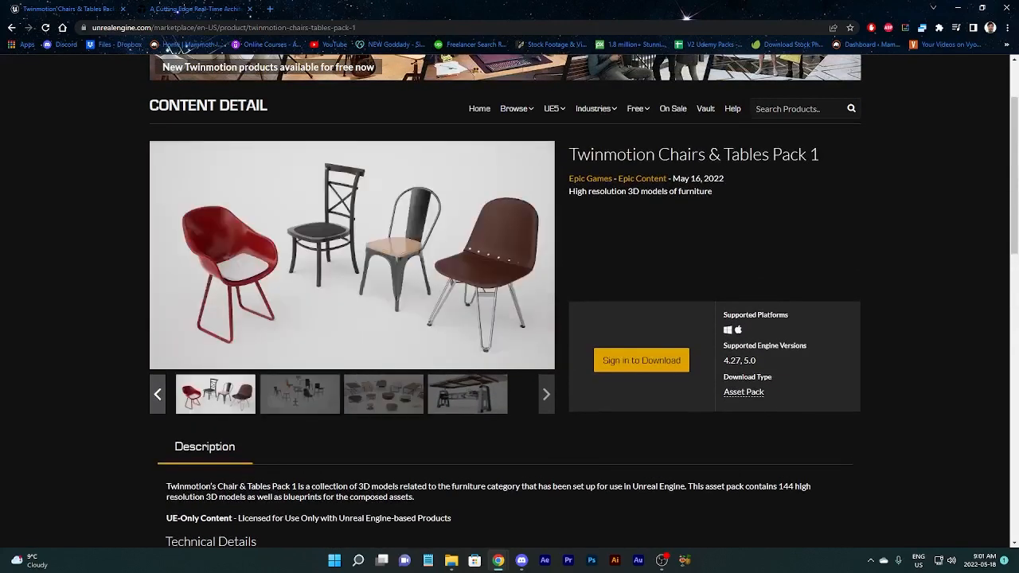
{"action": "left_click", "coordinate": [546, 393]}
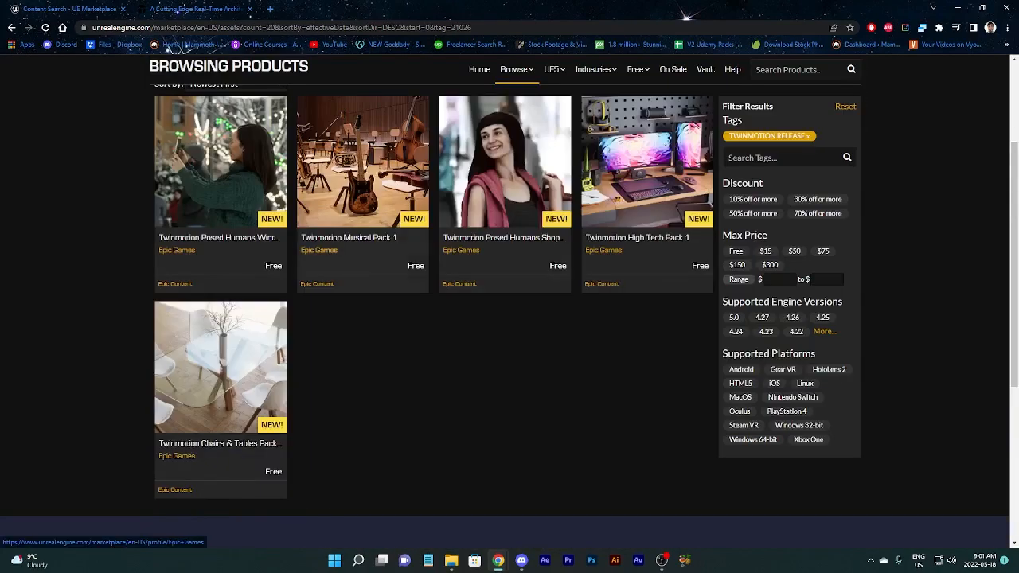
{"action": "scroll", "scroll_direction": "up", "scroll_amount": 3}
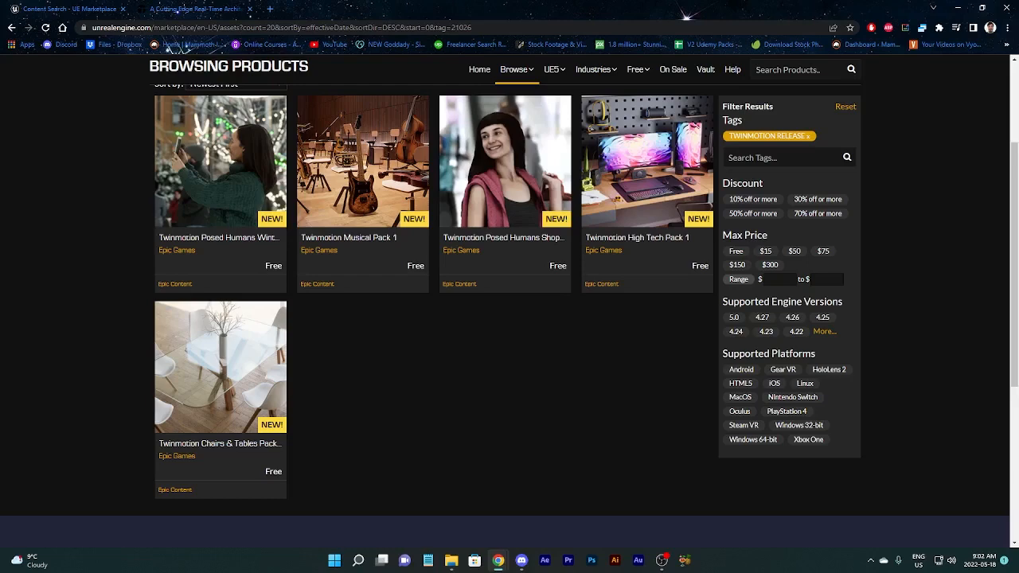
{"action": "scroll", "scroll_direction": "up", "scroll_amount": 3}
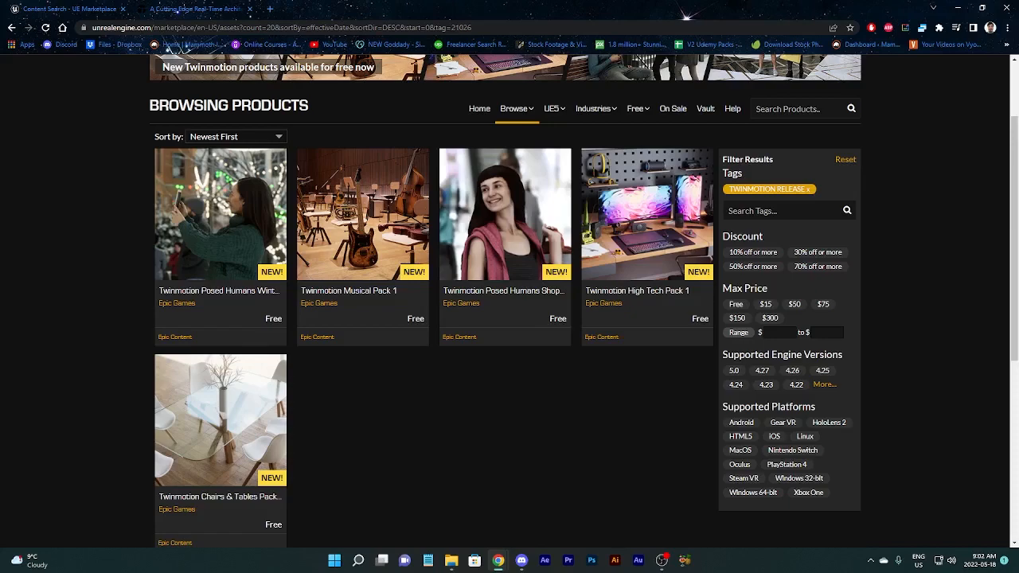
{"action": "scroll", "scroll_direction": "up", "scroll_amount": 3}
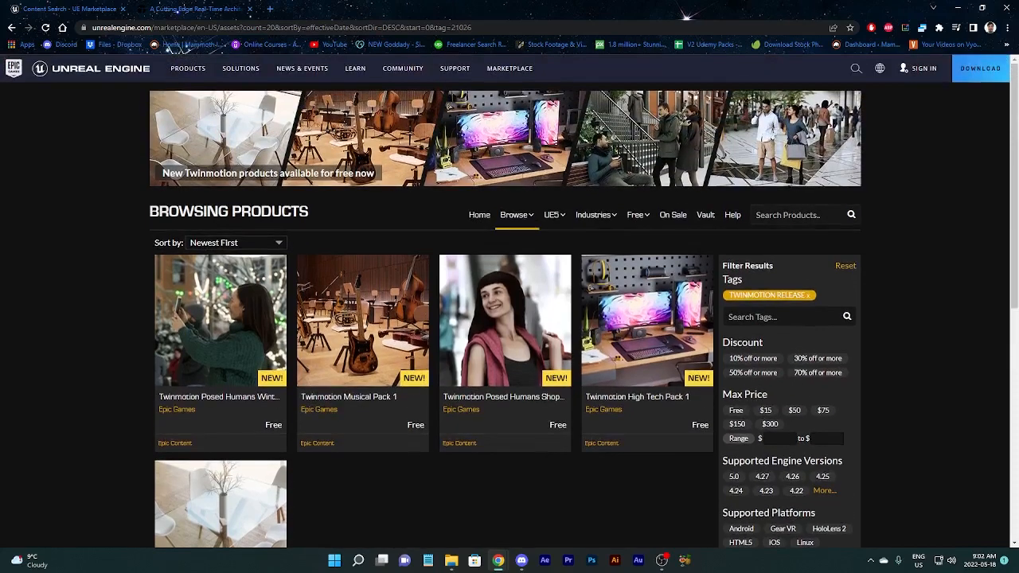